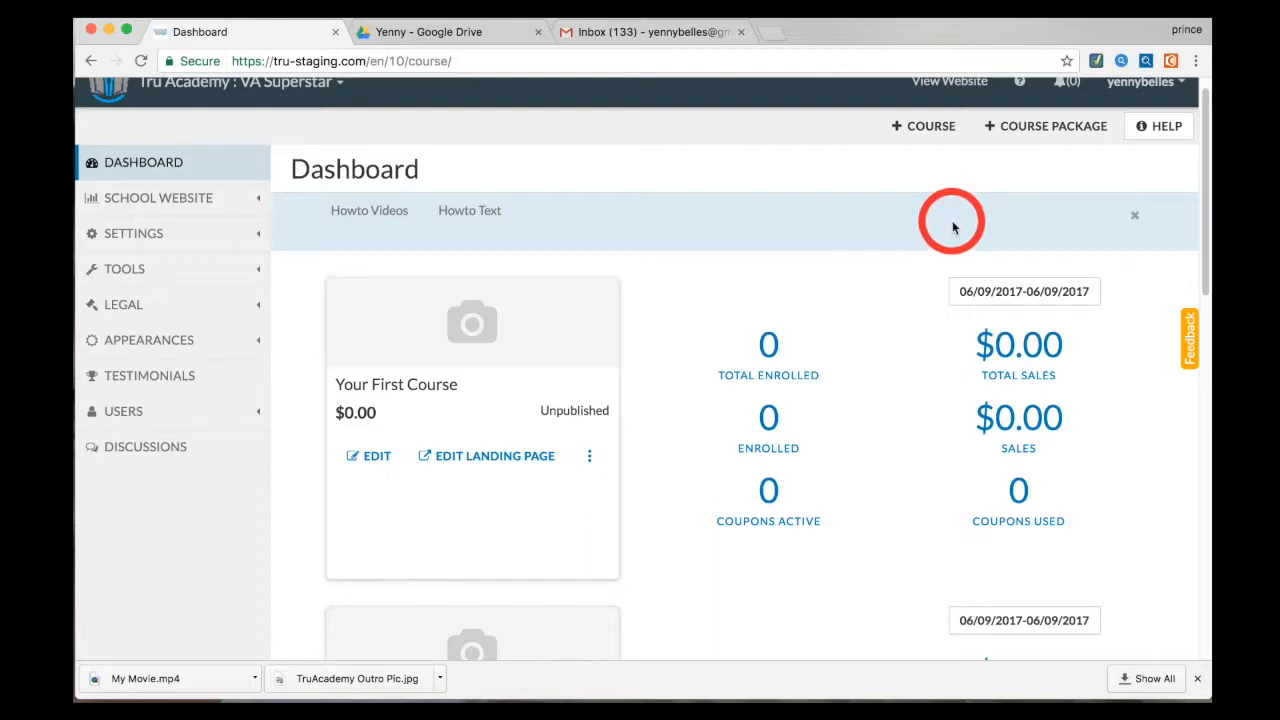
{"action": "mouse_move", "coordinate": [945, 221]}
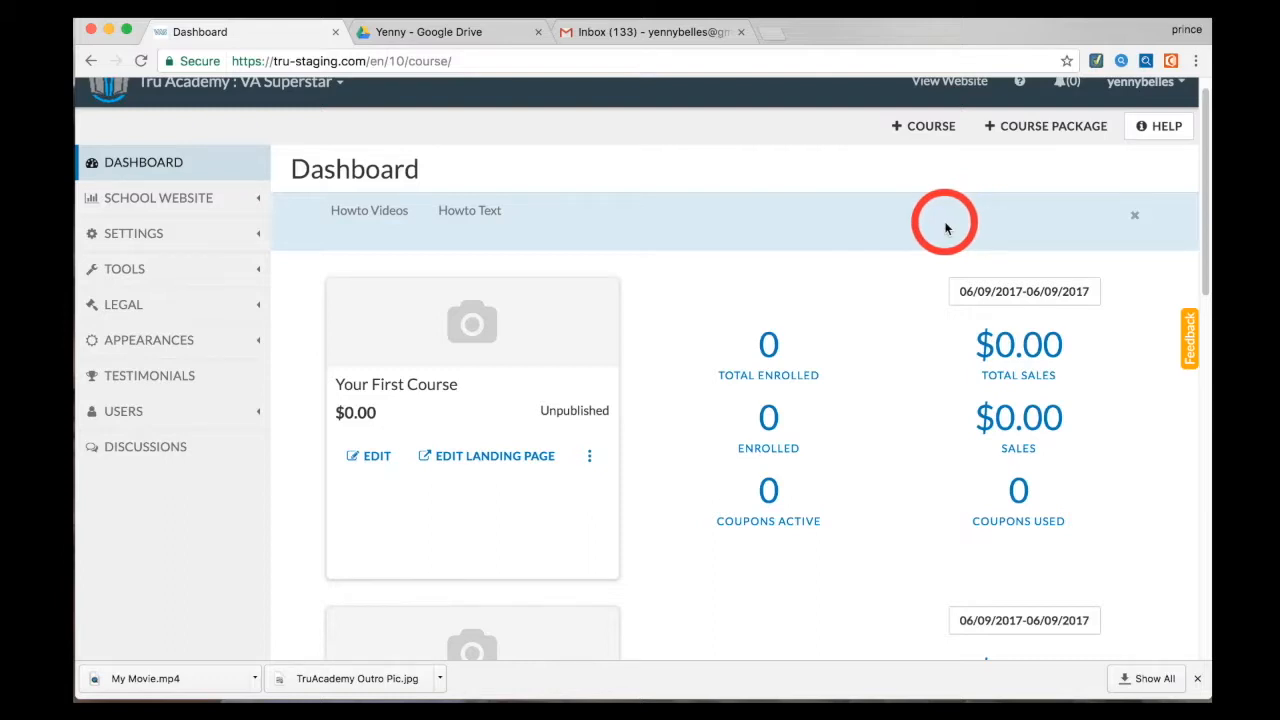
{"action": "mouse_move", "coordinate": [284, 118]}
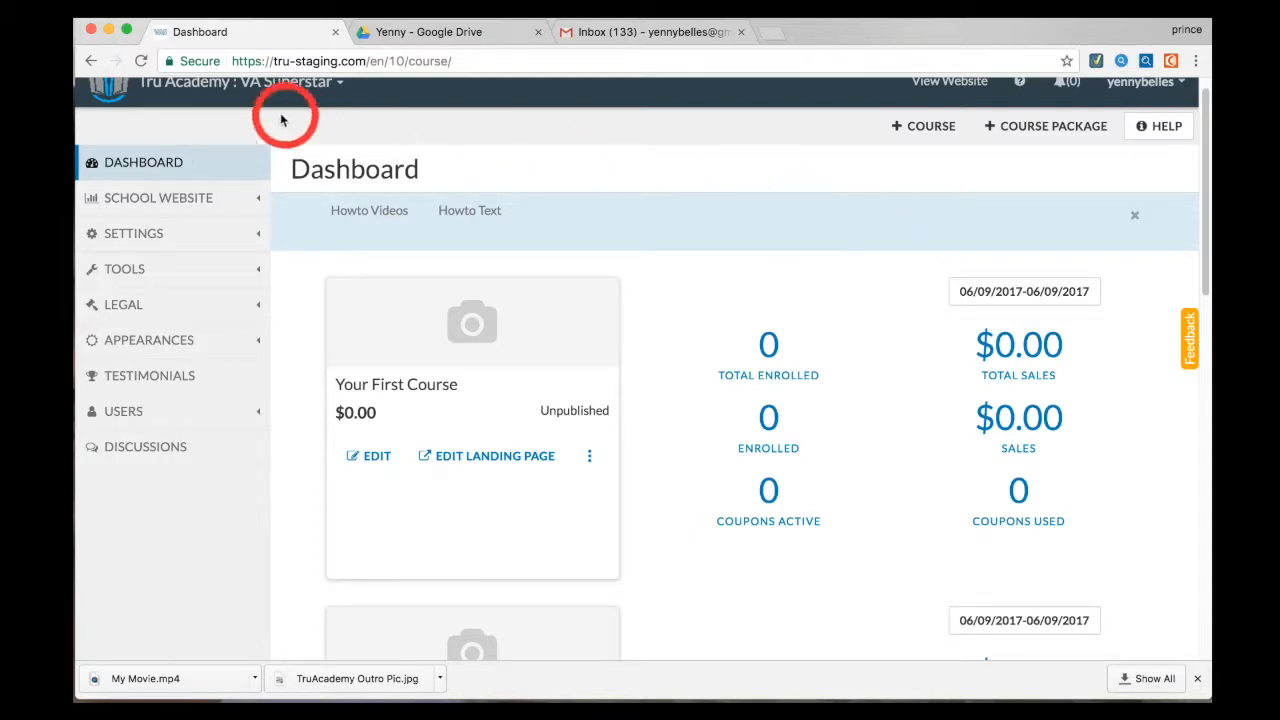
Reload the dashboard and scroll through the courses to reach the services lecture editor.
{"action": "left_click", "coordinate": [143, 162]}
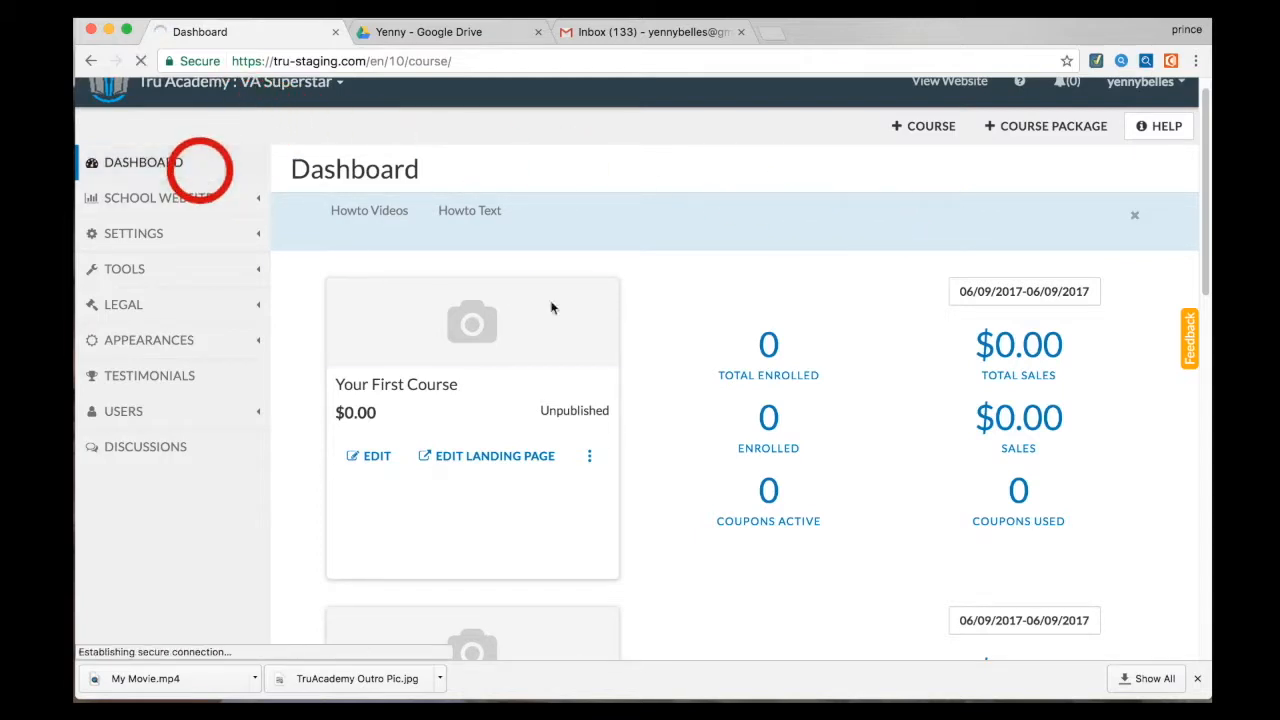
{"action": "scroll", "scroll_direction": "down", "scroll_amount": 3}
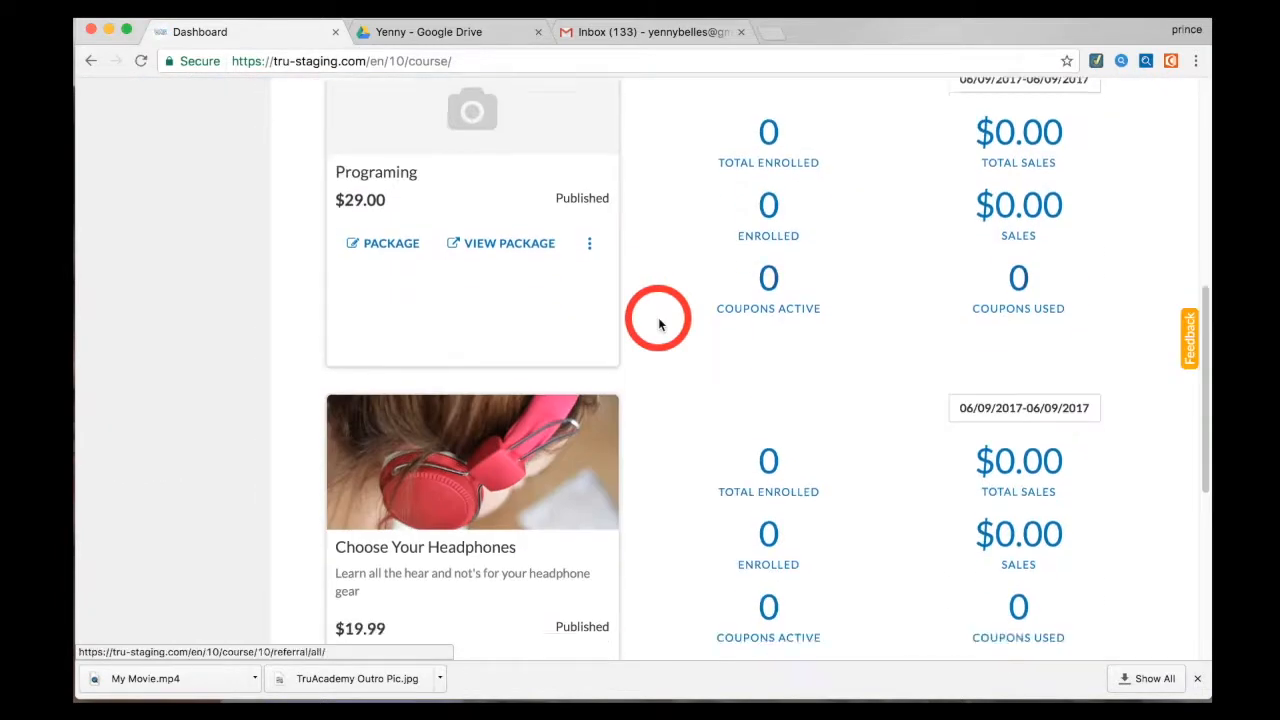
{"action": "scroll", "scroll_direction": "down", "scroll_amount": 3}
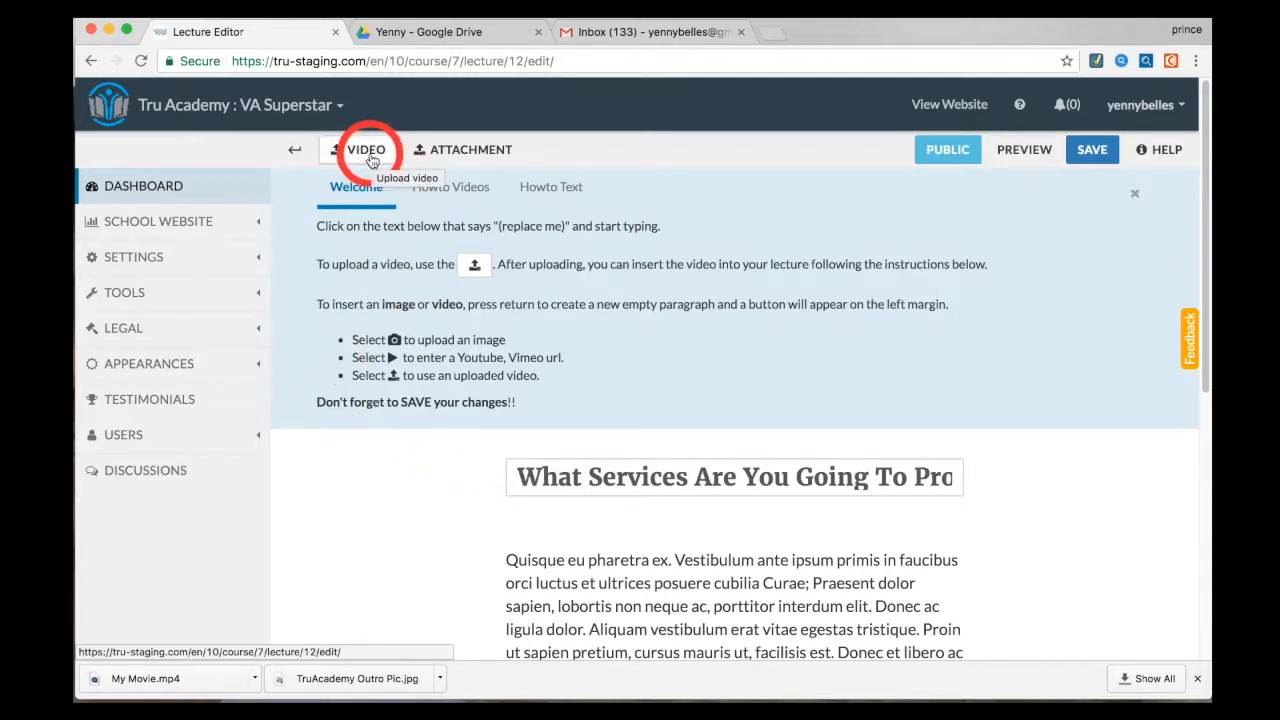
Start a video upload from the editor toolbar, choosing My Movie.mp4.
{"action": "left_click", "coordinate": [366, 149]}
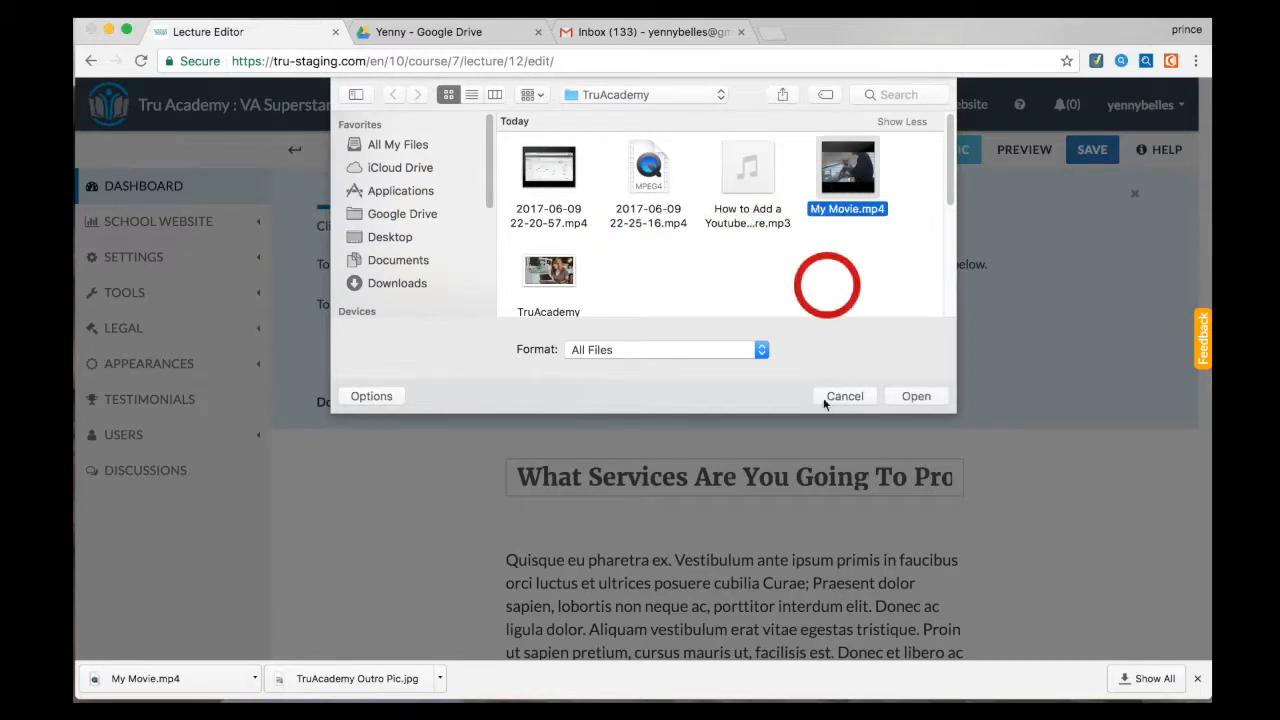
Confirm My Movie.mp4, submit the upload, and close the window once it reaches 100%.
{"action": "left_click", "coordinate": [915, 396]}
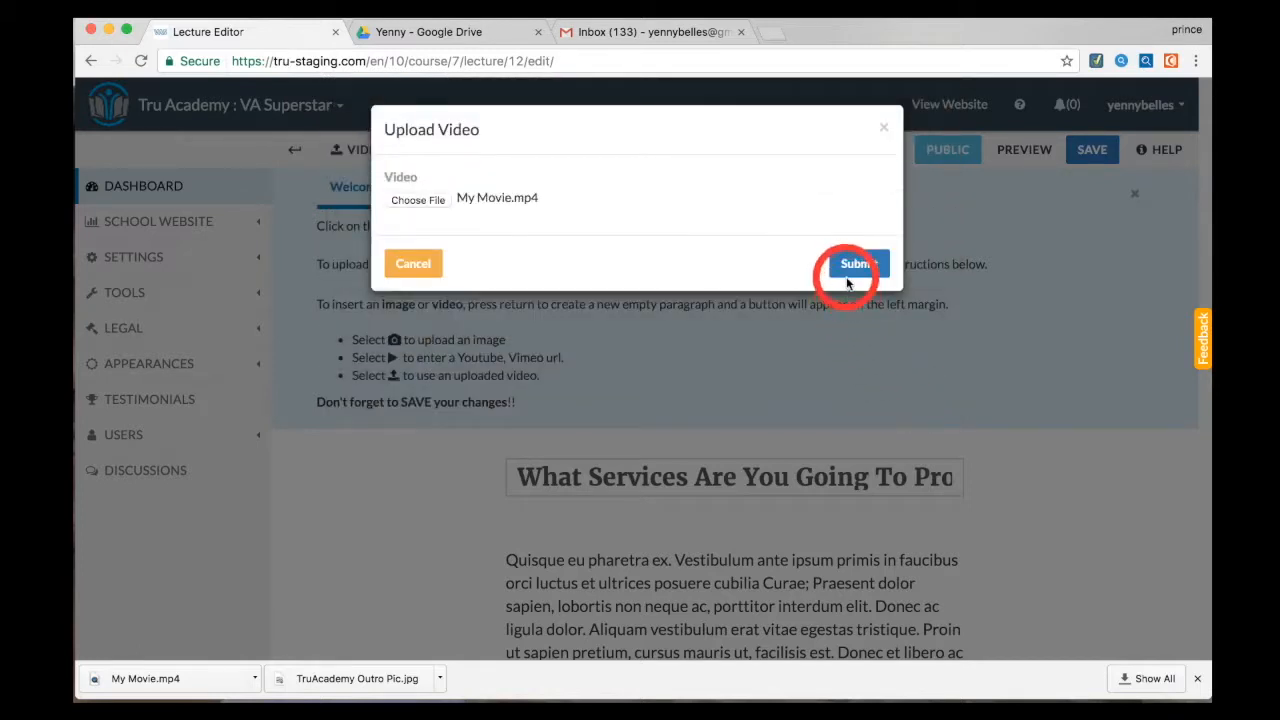
{"action": "left_click", "coordinate": [854, 263]}
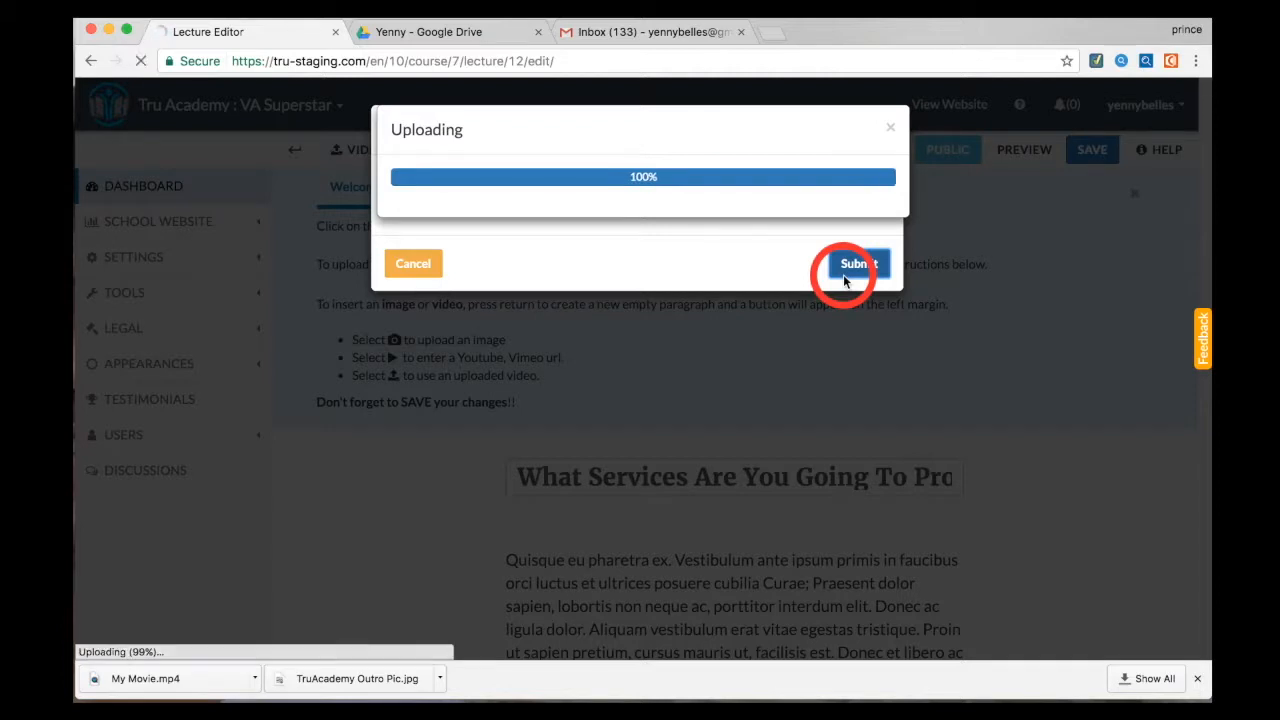
{"action": "left_click", "coordinate": [856, 263]}
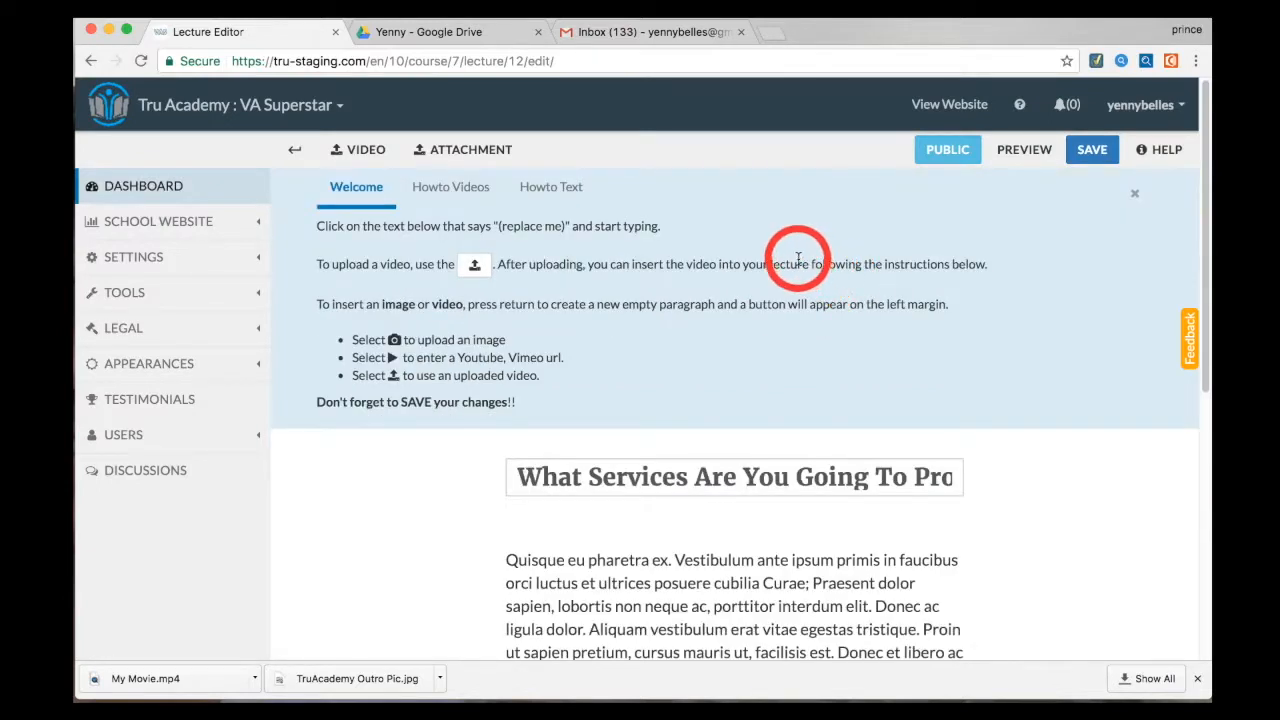
{"action": "mouse_move", "coordinate": [754, 238]}
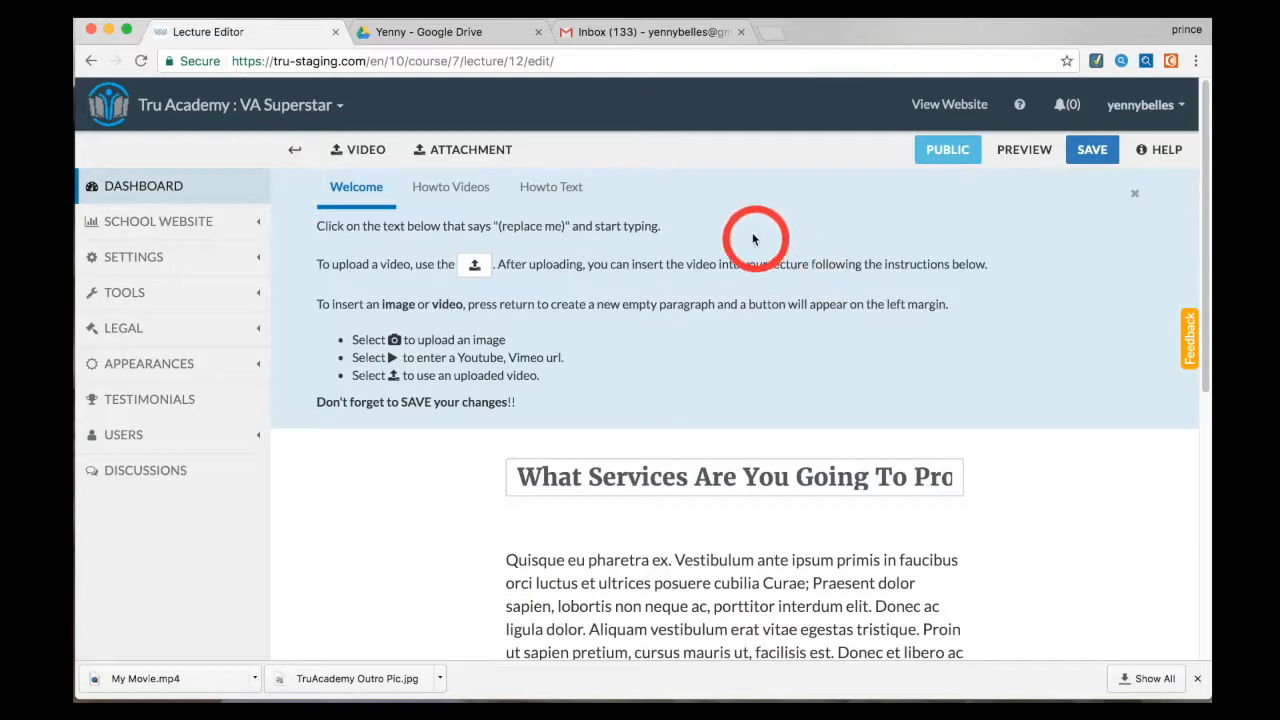
{"action": "mouse_move", "coordinate": [634, 33]}
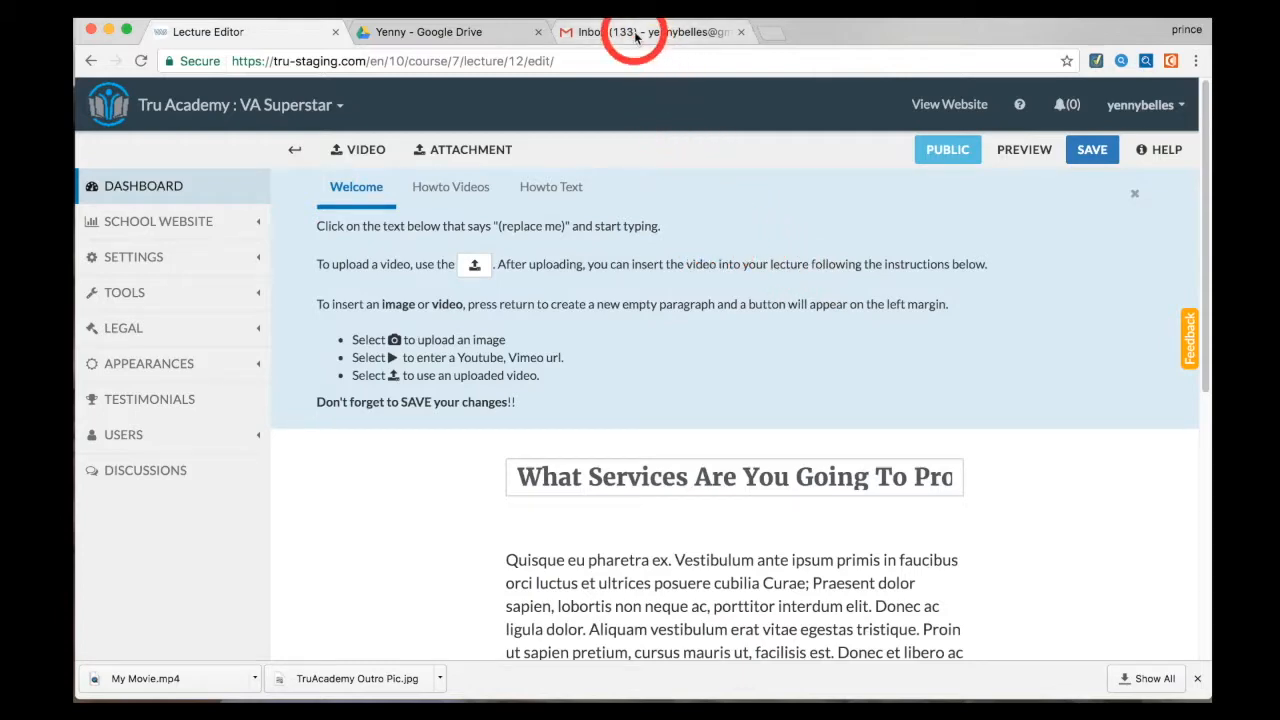
Scroll the lecture editor, then switch to the Gmail inbox tab.
{"action": "scroll", "scroll_direction": "down", "scroll_amount": 3}
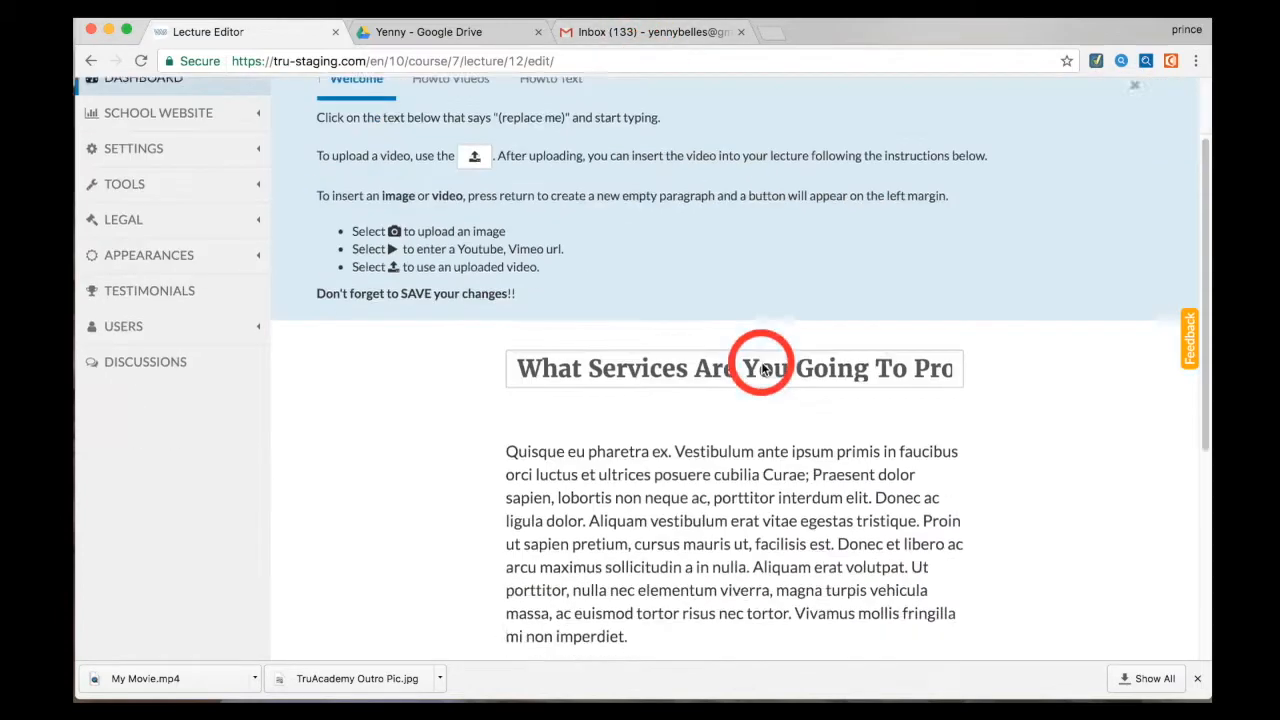
{"action": "scroll", "scroll_direction": "down", "scroll_amount": 3}
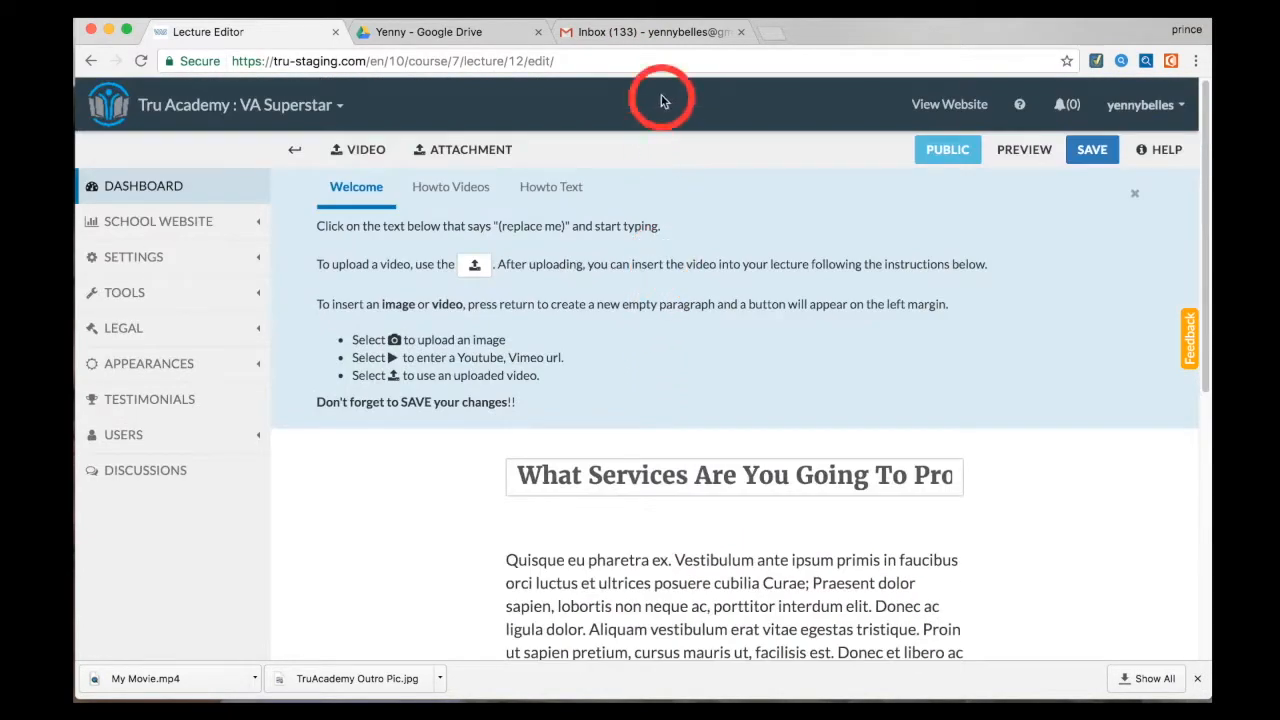
{"action": "left_click", "coordinate": [650, 32]}
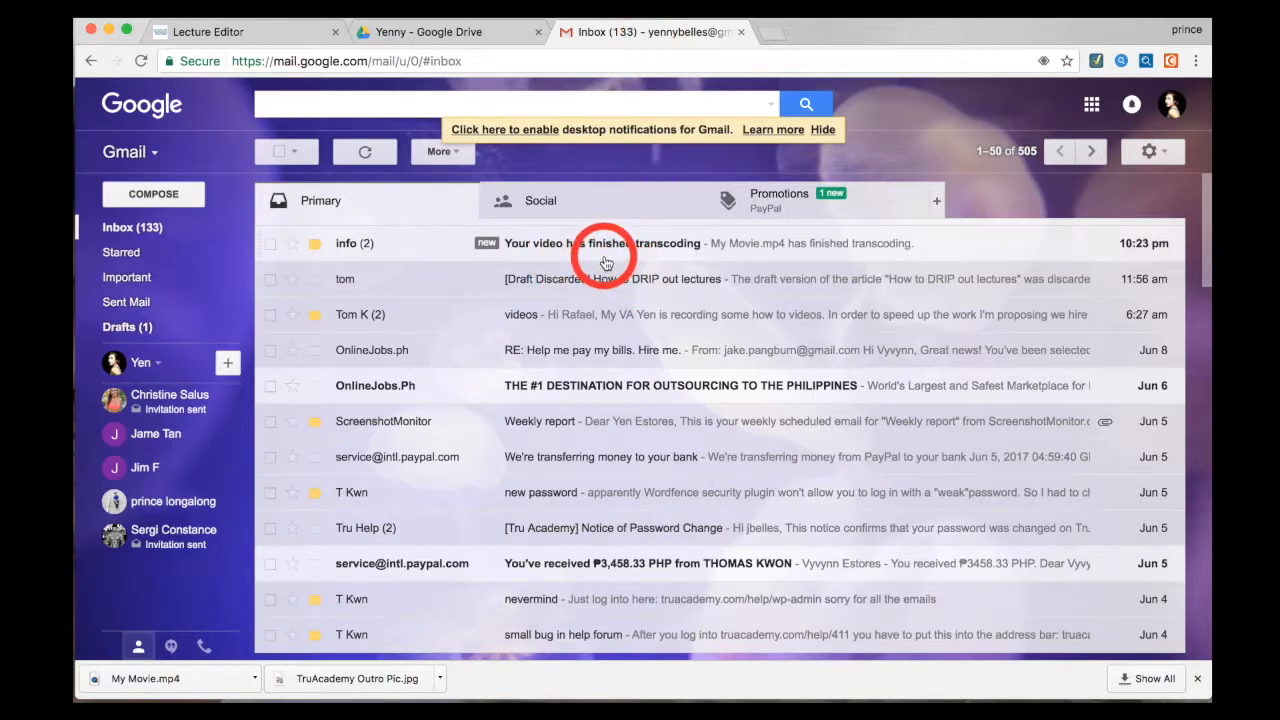
Open the 'Your video has finished transcoding' email and expand its newer message.
{"action": "left_click", "coordinate": [600, 243]}
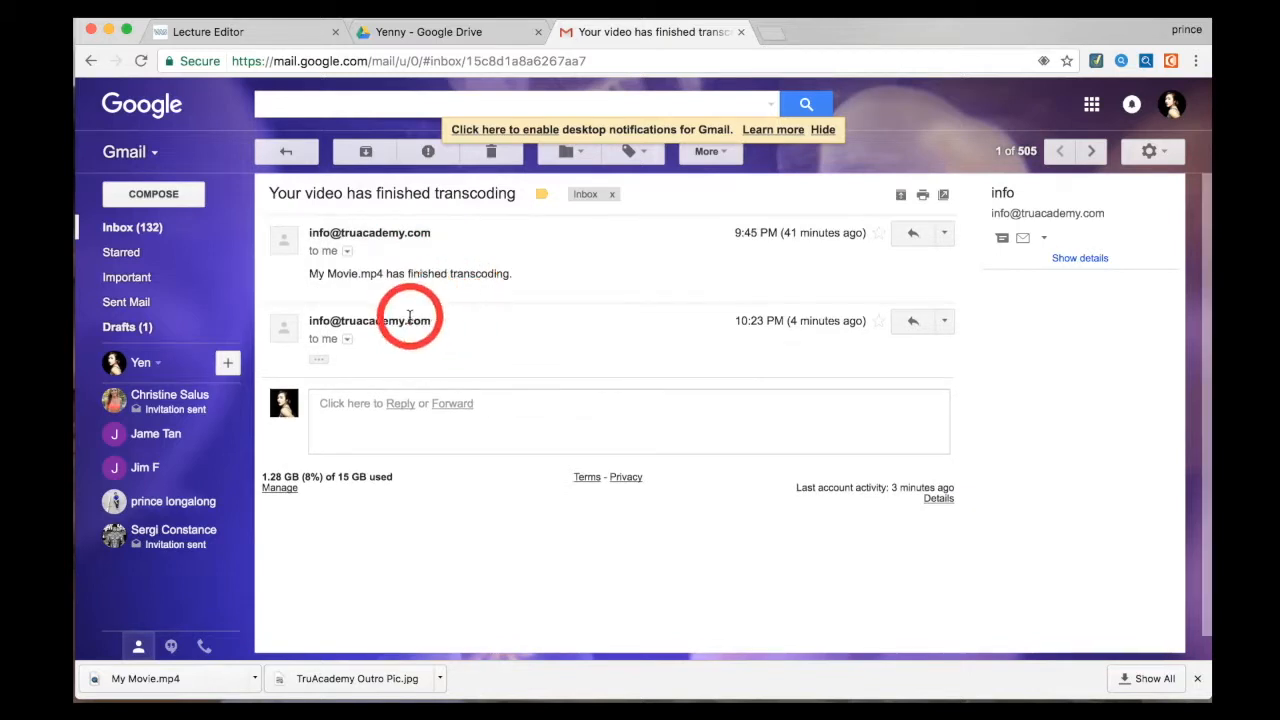
{"action": "left_click", "coordinate": [232, 31]}
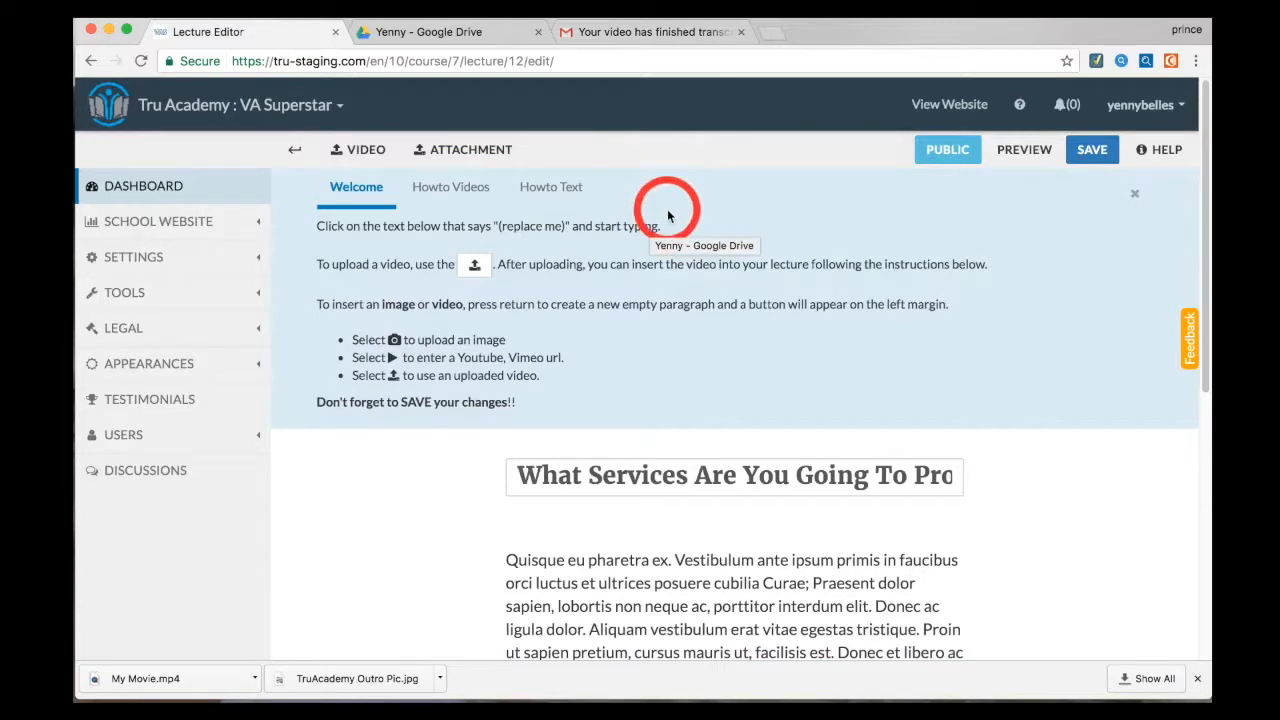
{"action": "mouse_move", "coordinate": [513, 326]}
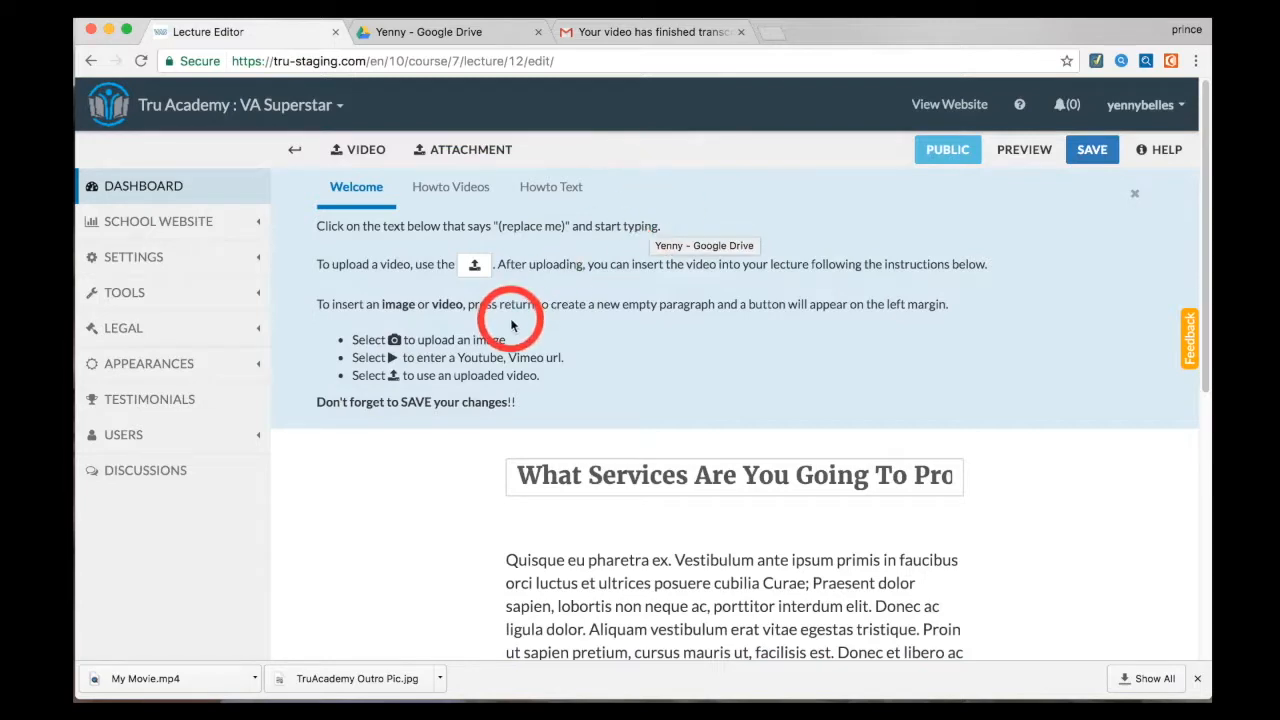
Embed the uploaded My Movie.mp4 as a video in a new paragraph below the text.
{"action": "scroll", "scroll_direction": "down", "scroll_amount": 3}
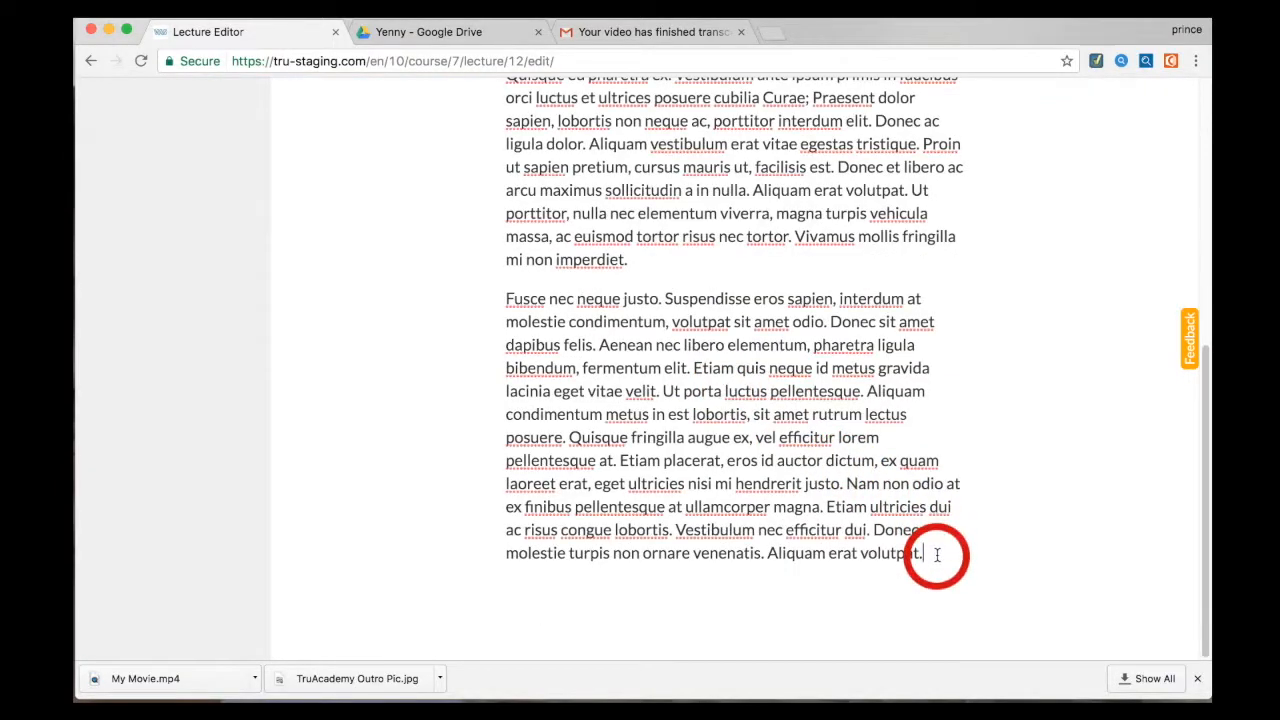
{"action": "scroll", "scroll_direction": "down", "scroll_amount": 3}
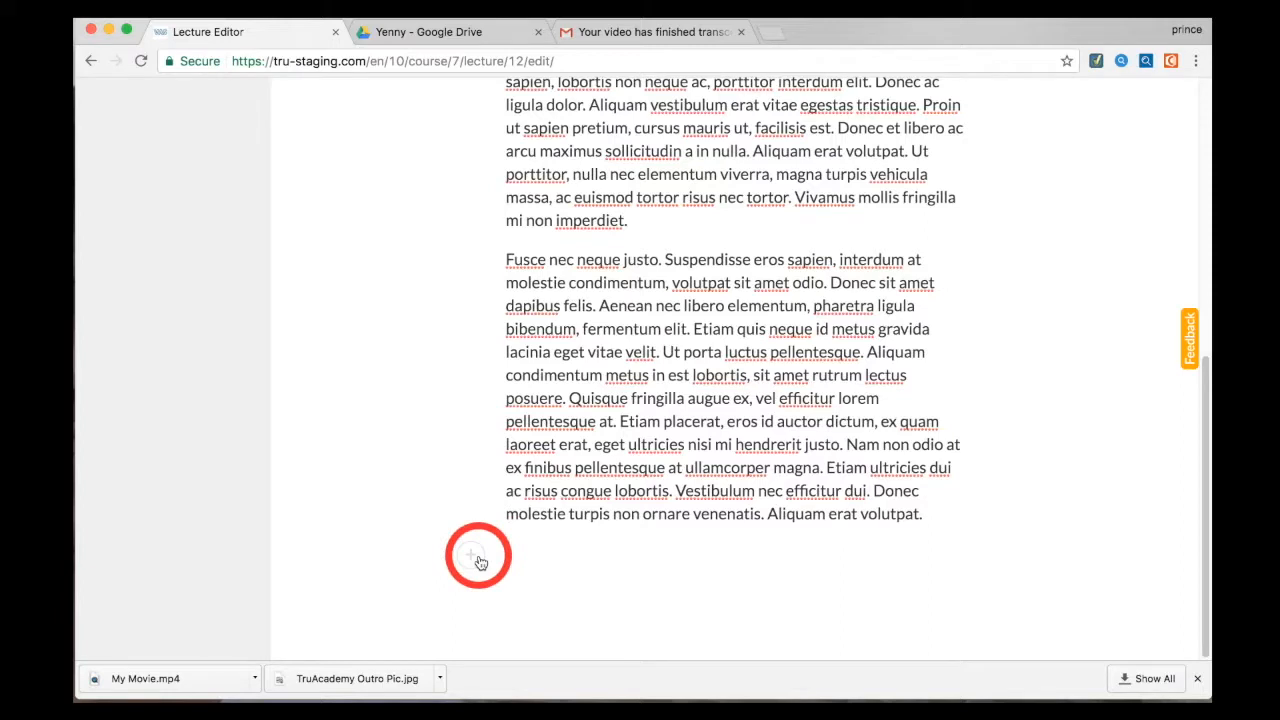
{"action": "left_click", "coordinate": [478, 556]}
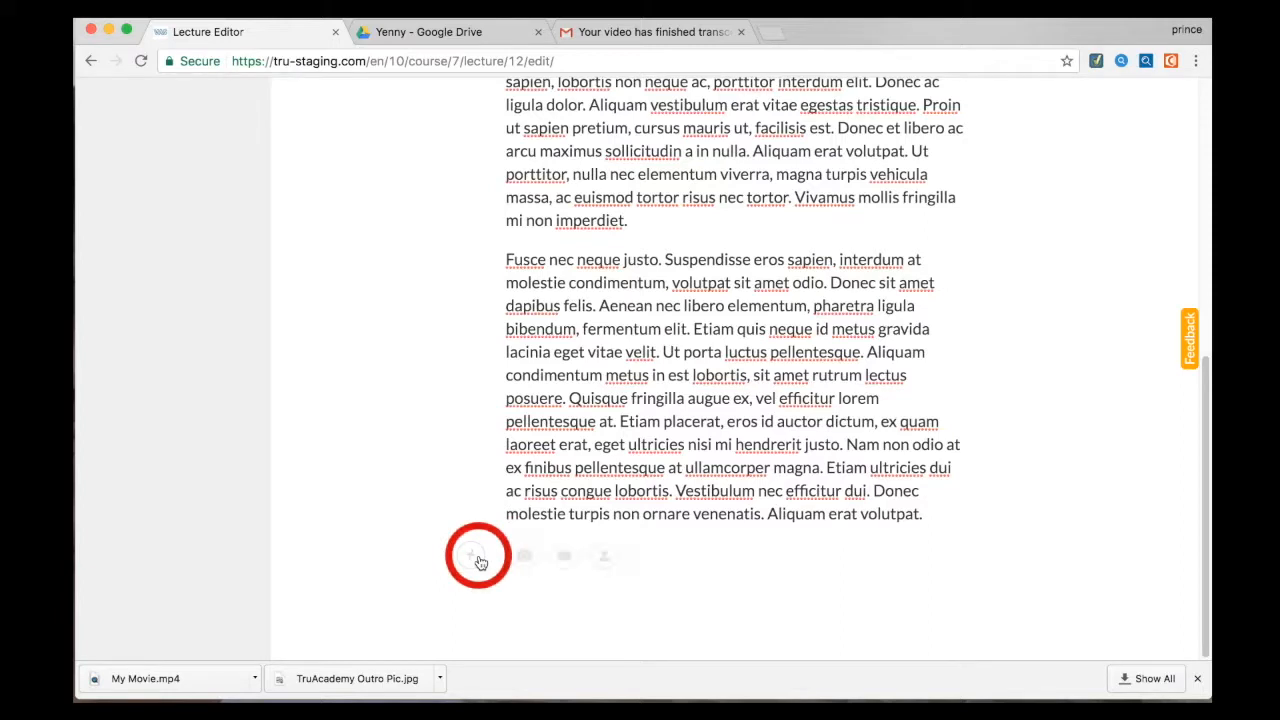
{"action": "mouse_move", "coordinate": [531, 555]}
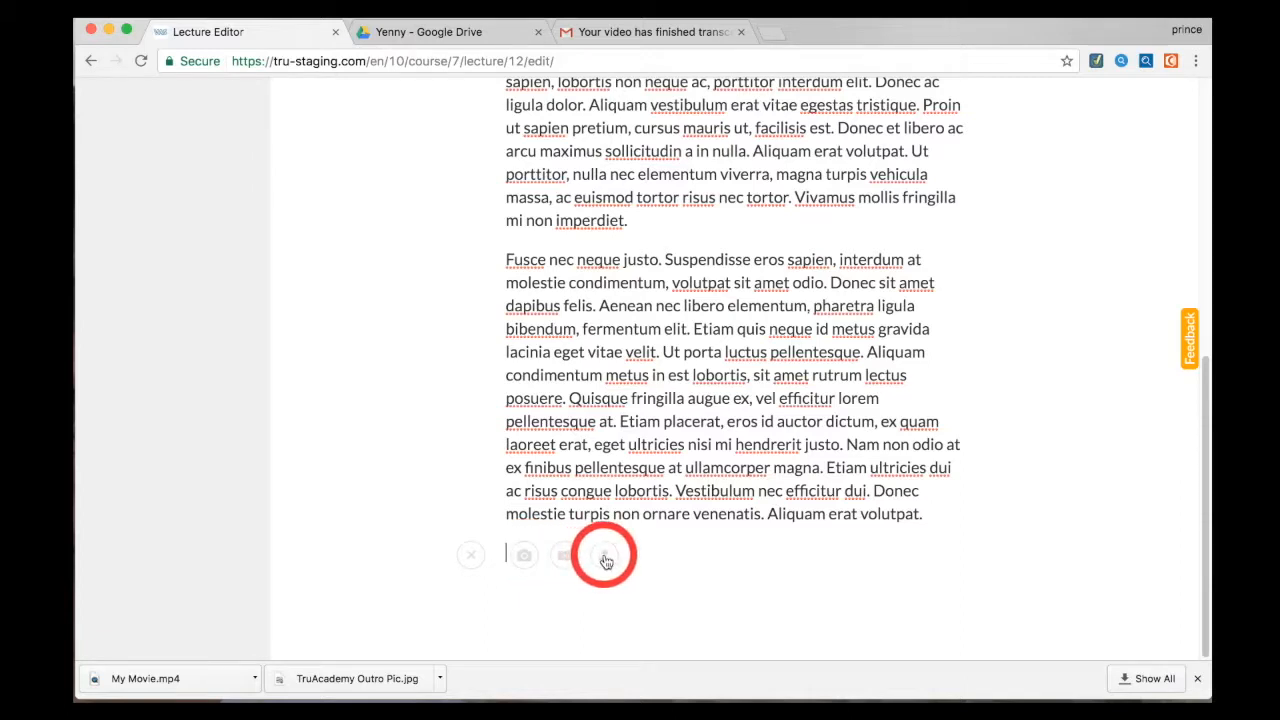
{"action": "left_click", "coordinate": [606, 554]}
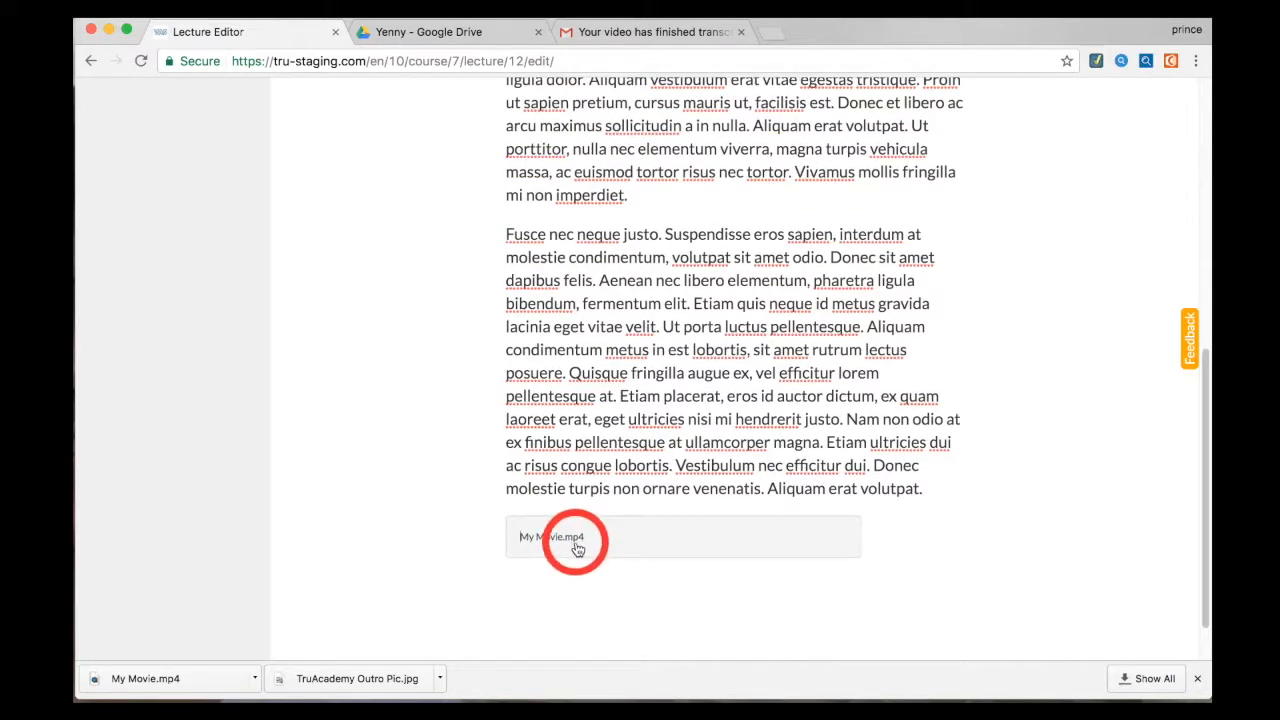
{"action": "left_click", "coordinate": [556, 537]}
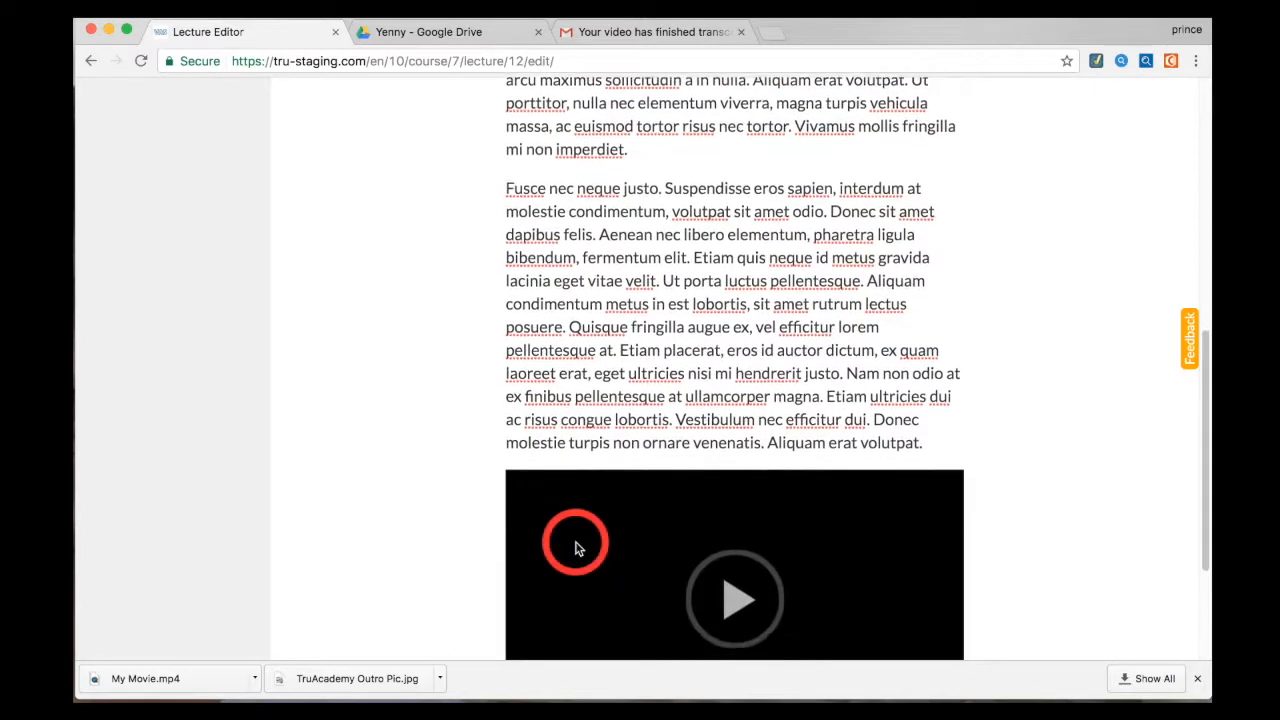
Save the lecture with the embedded video.
{"action": "scroll", "scroll_direction": "down", "scroll_amount": 3}
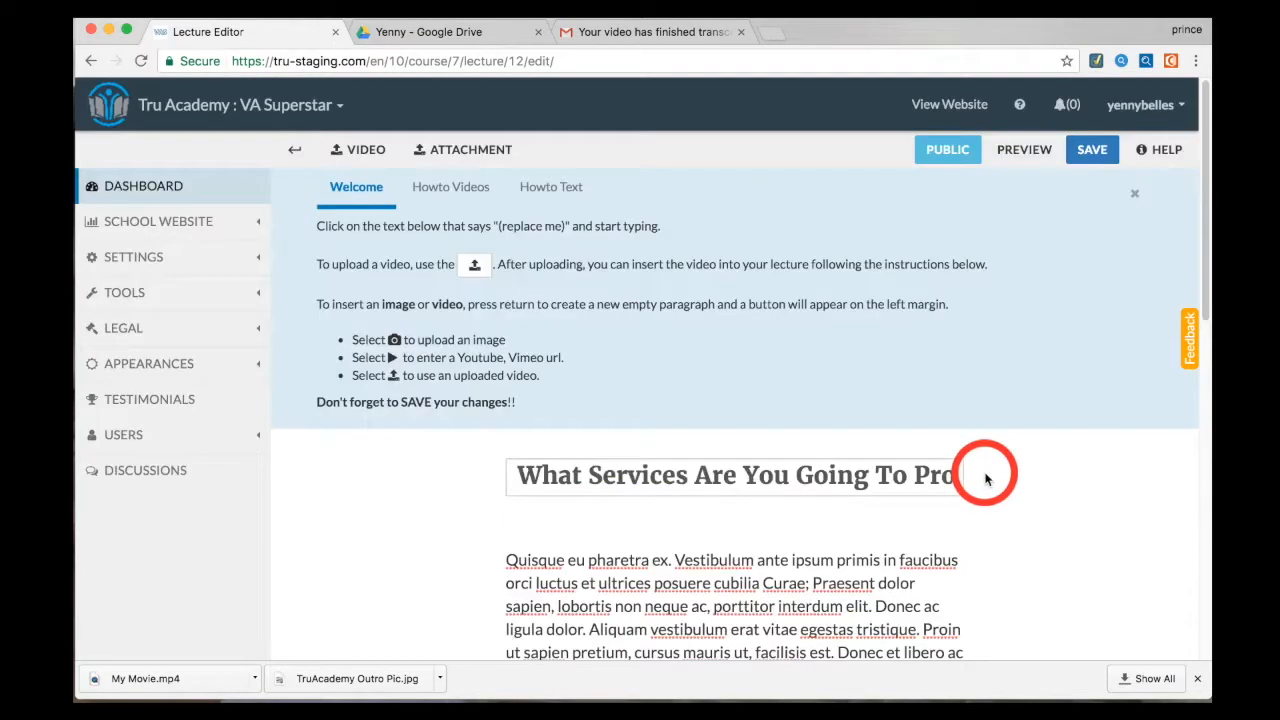
{"action": "left_click", "coordinate": [1091, 149]}
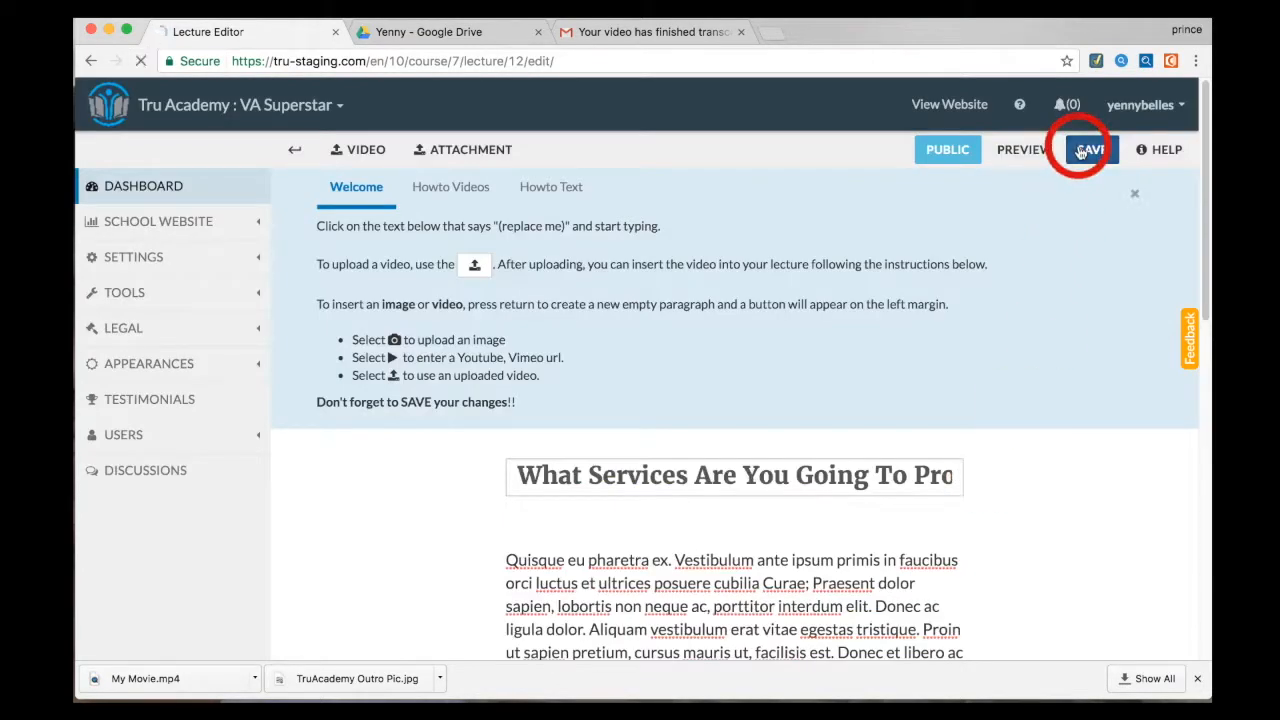
{"action": "left_click", "coordinate": [1083, 148]}
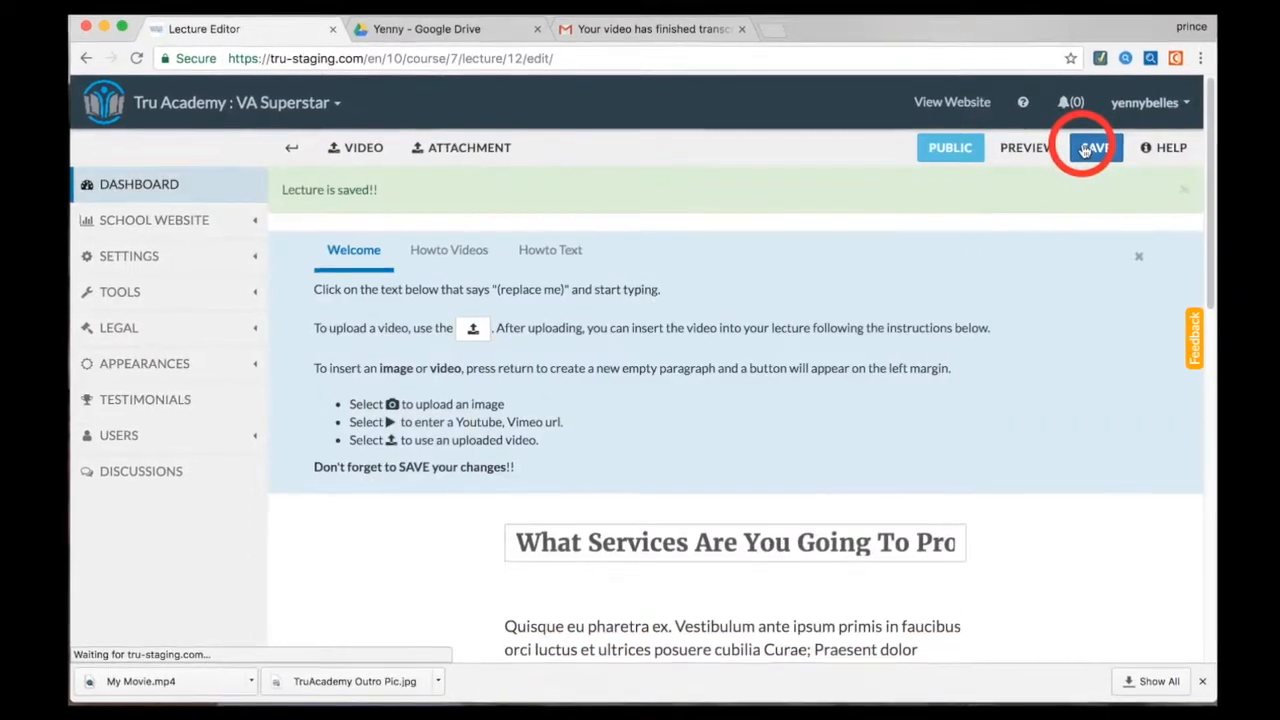